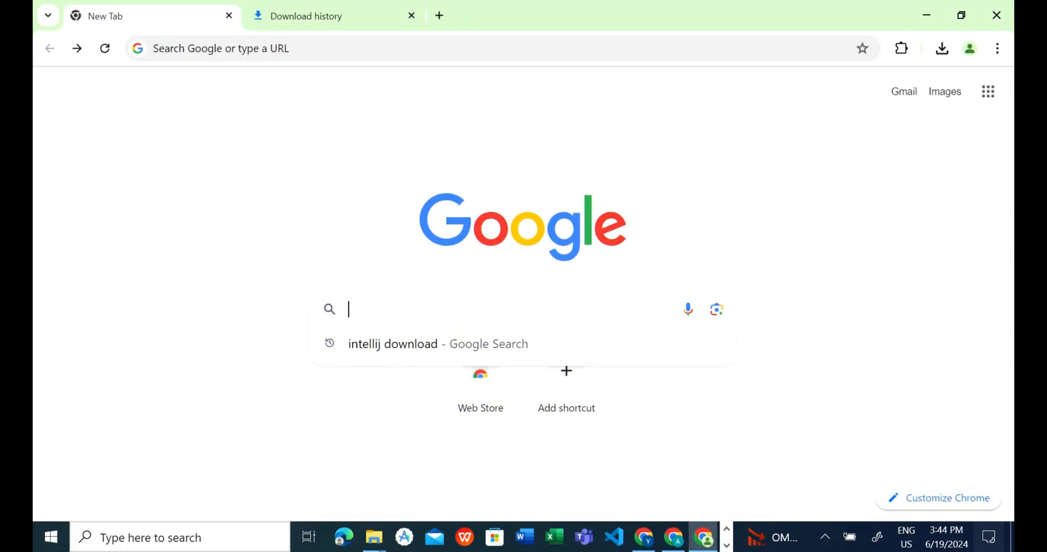
Search Google for 'intellij download' and open the JetBrains IntelliJ IDEA download page
left_click(392, 343)
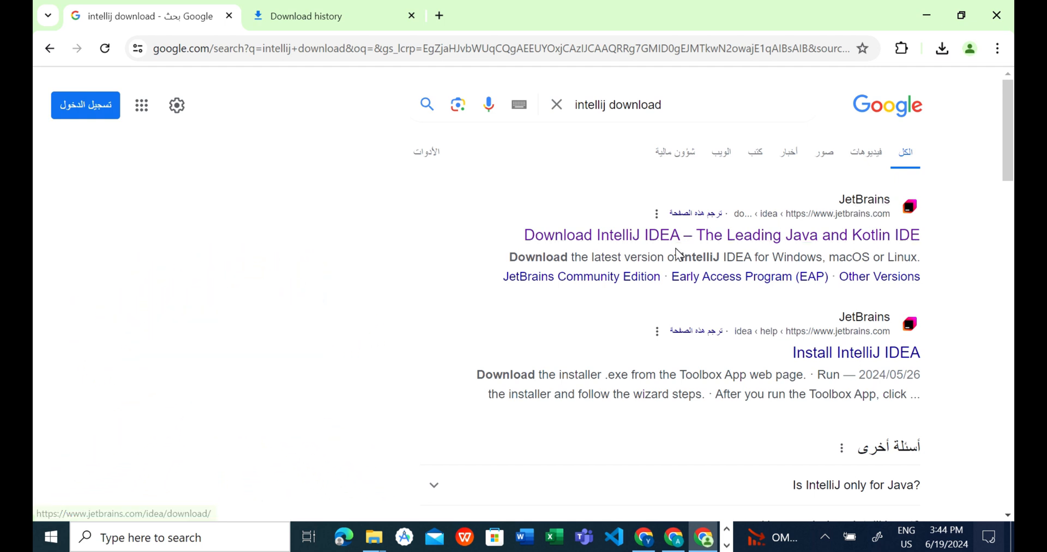
left_click(641, 234)
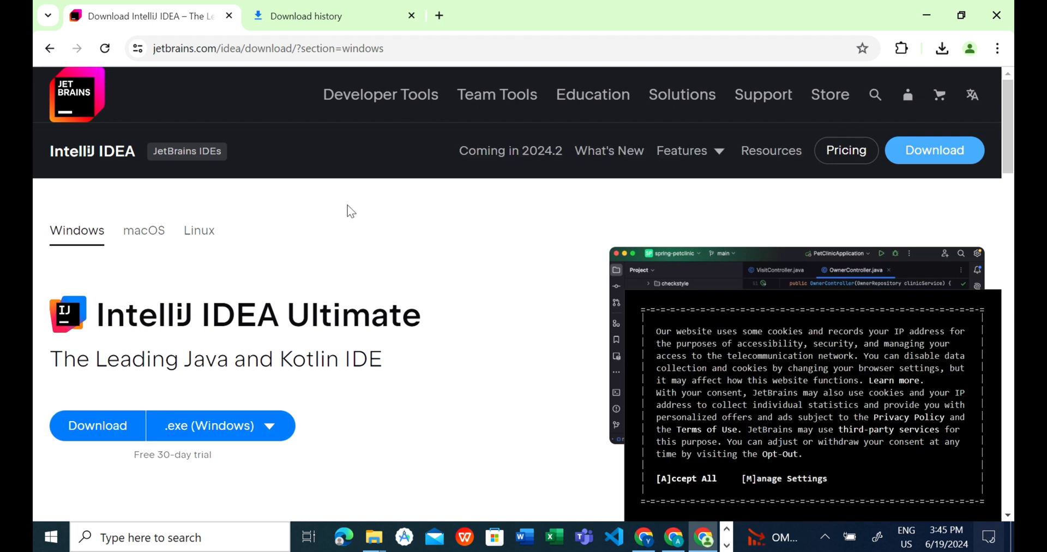
mouse_move(195, 293)
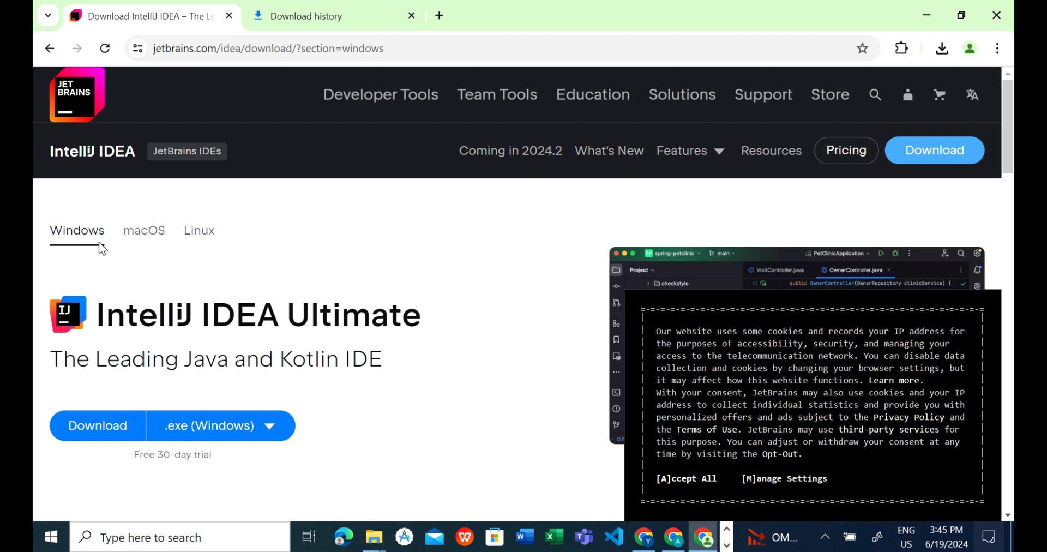
Compare the macOS and Linux installer tabs, then settle on the Windows version
left_click(143, 231)
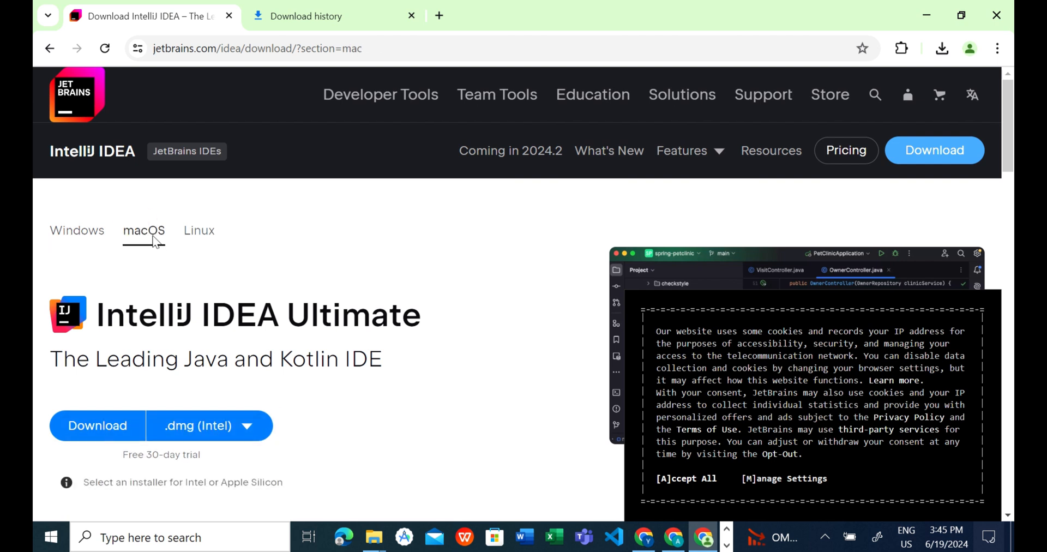
left_click(198, 229)
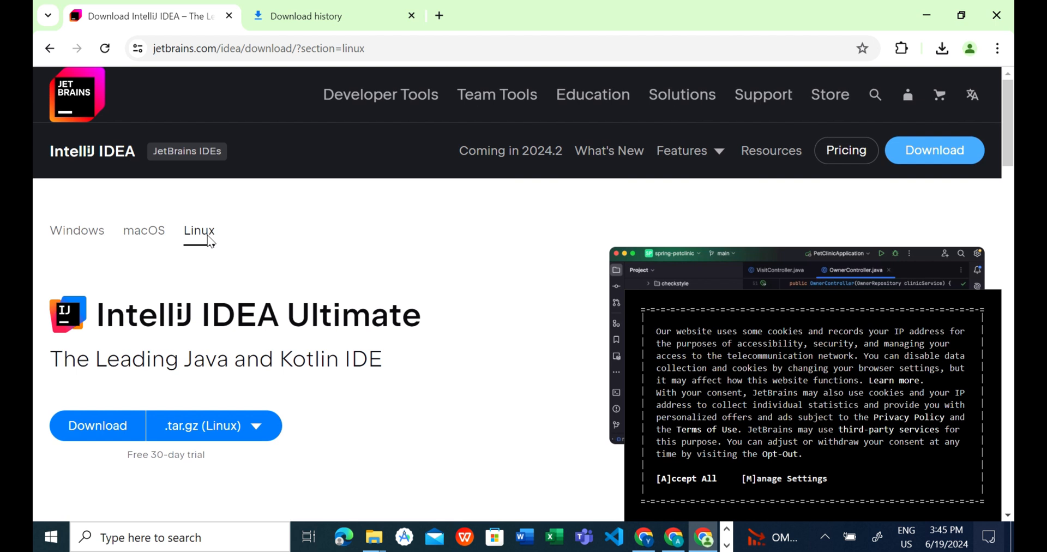
left_click(77, 230)
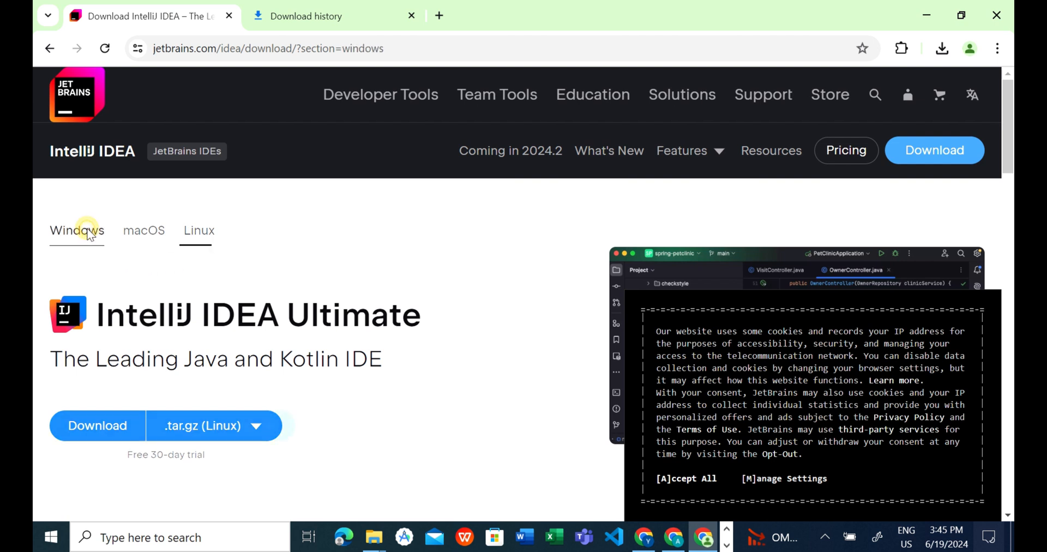
left_click(77, 230)
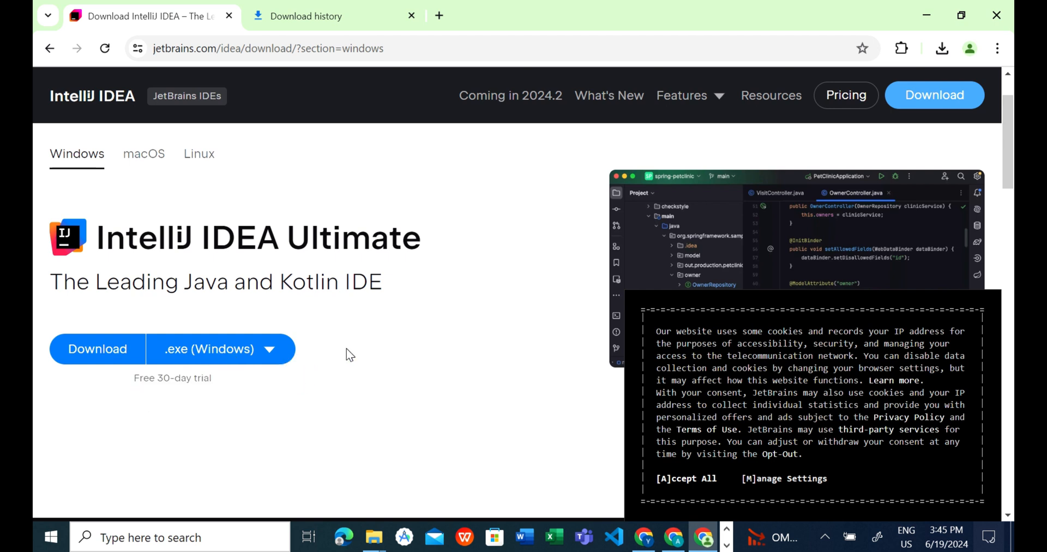
Download the IntelliJ IDEA Community Edition .exe installer for Windows
scroll("down", 3)
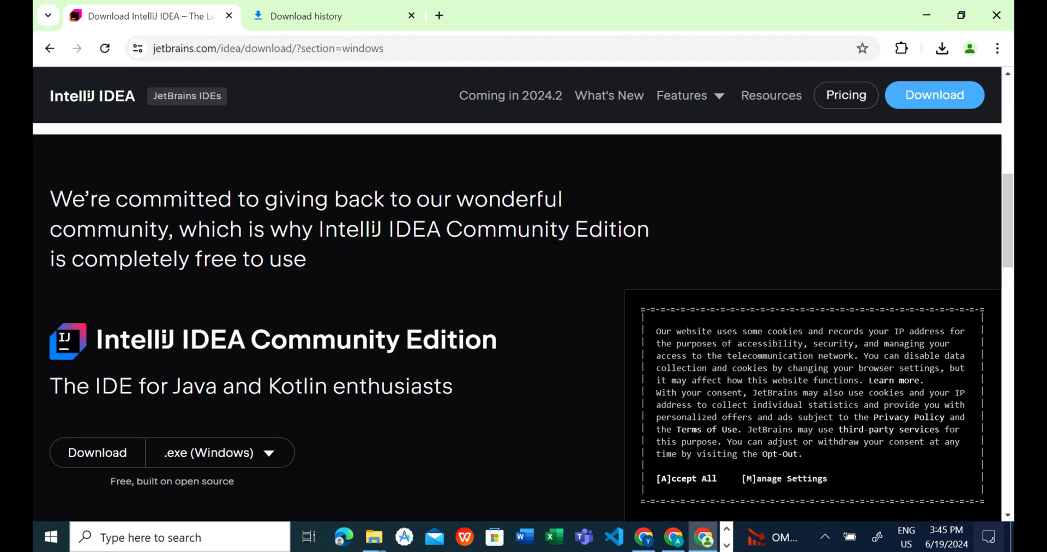
scroll("down", 3)
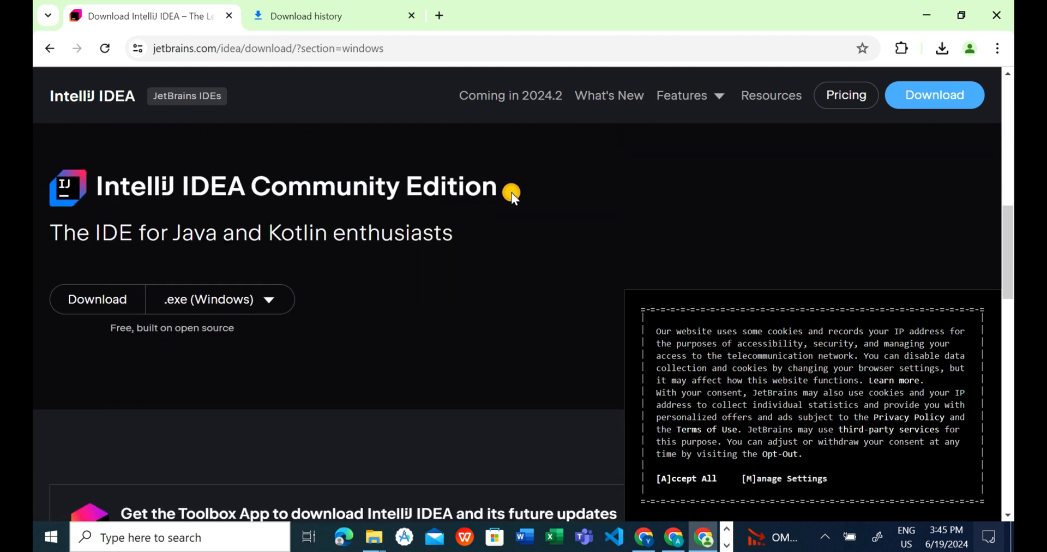
triple_click(295, 186)
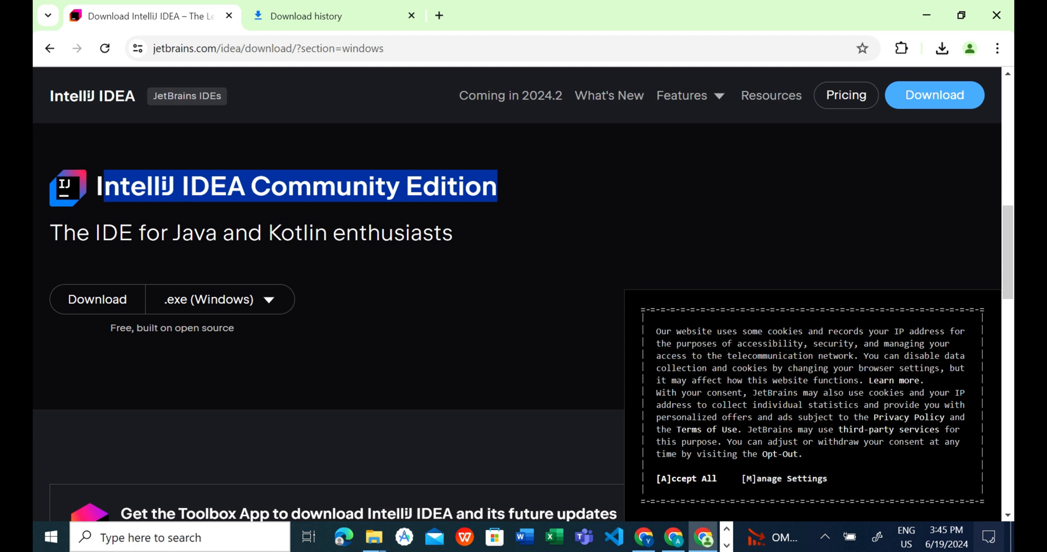
mouse_move(279, 342)
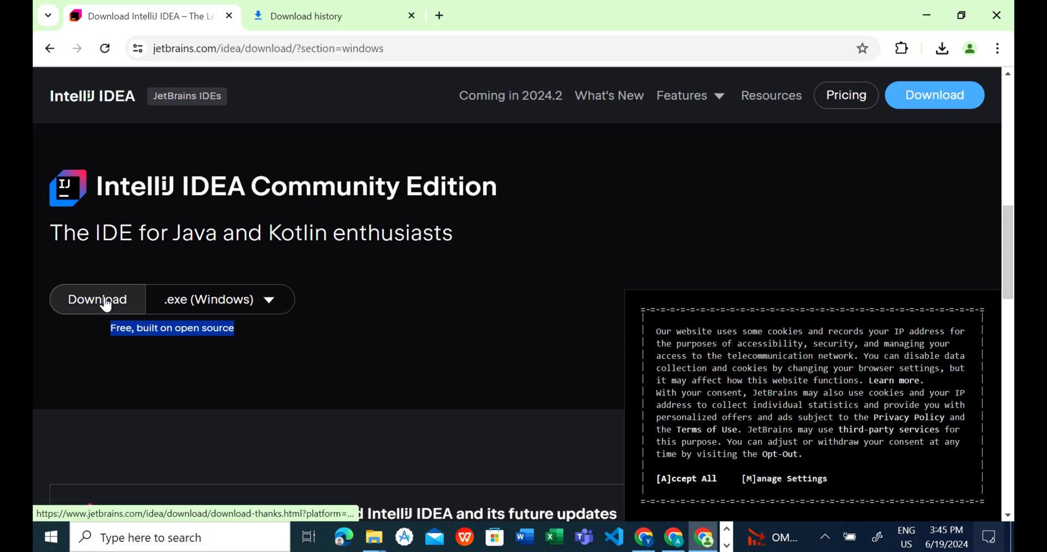
left_click(97, 299)
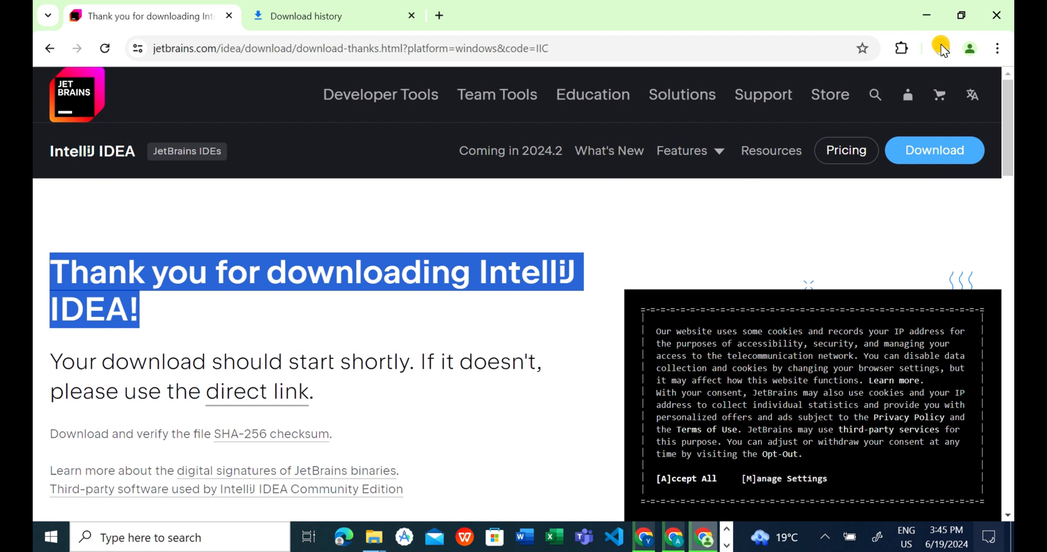
Pause the duplicate ideaIC installer download in Chrome's recent downloads
left_click(941, 48)
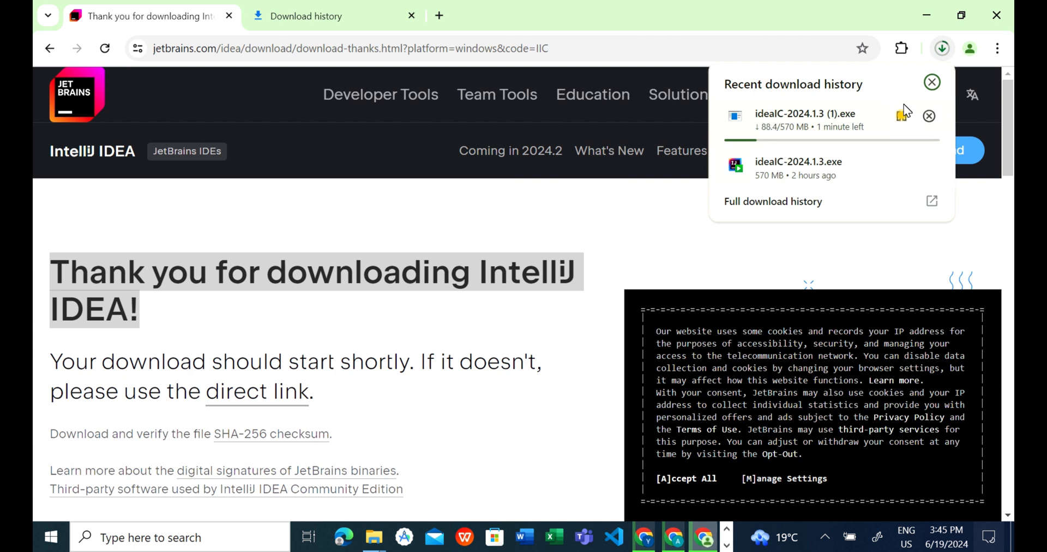
left_click(902, 114)
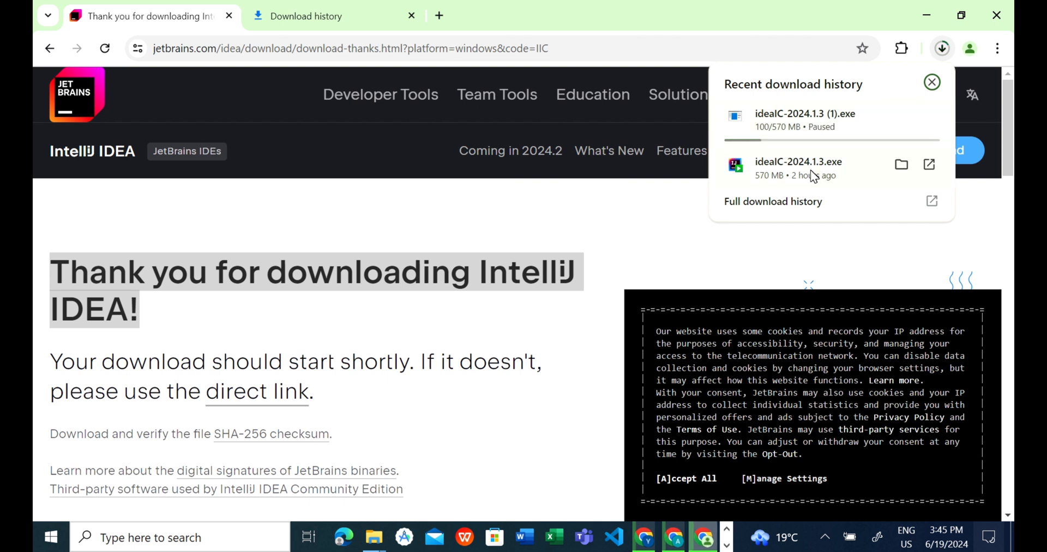
mouse_move(788, 167)
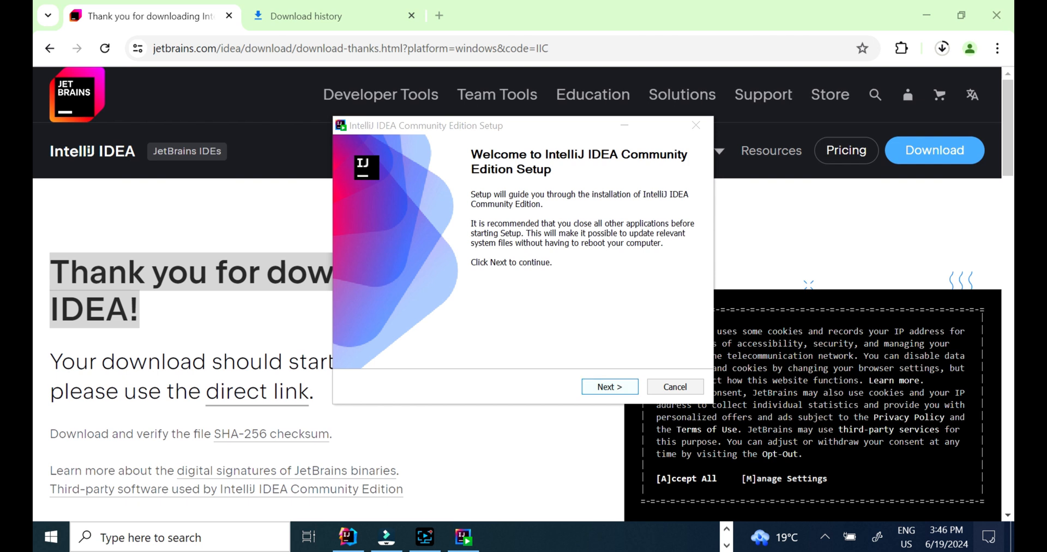
Advance through the setup welcome and keep the default install folder
left_click(609, 386)
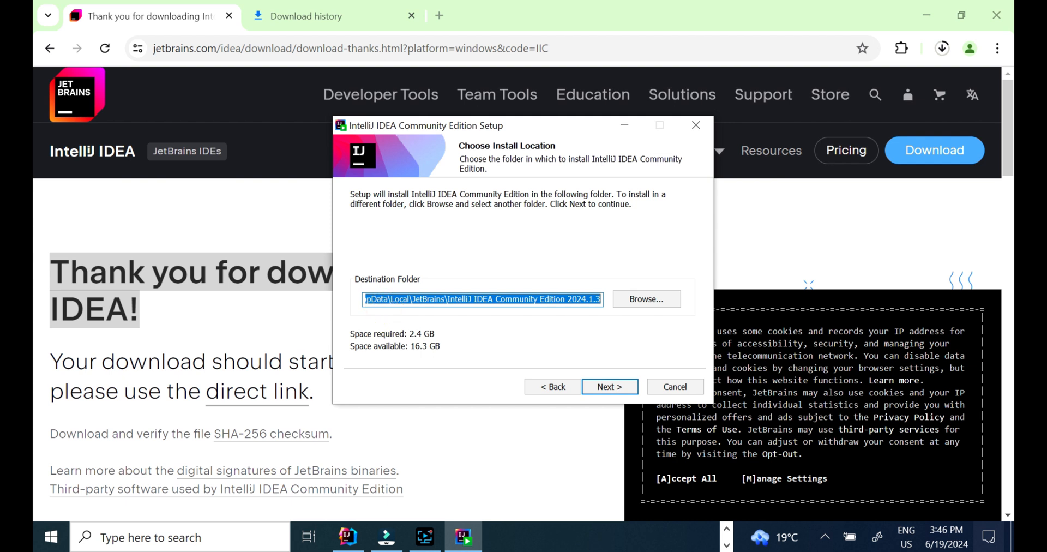
mouse_move(645, 298)
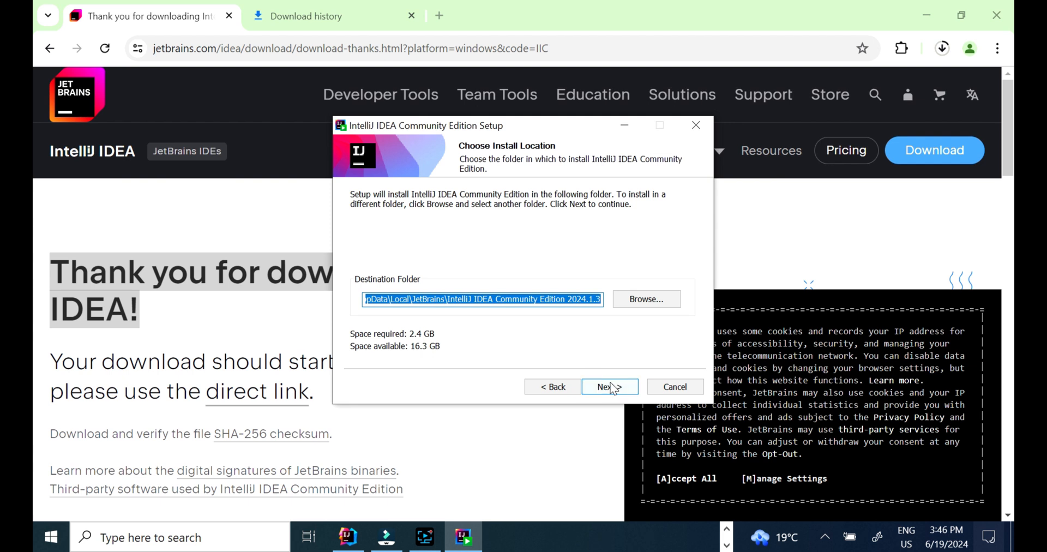
left_click(608, 386)
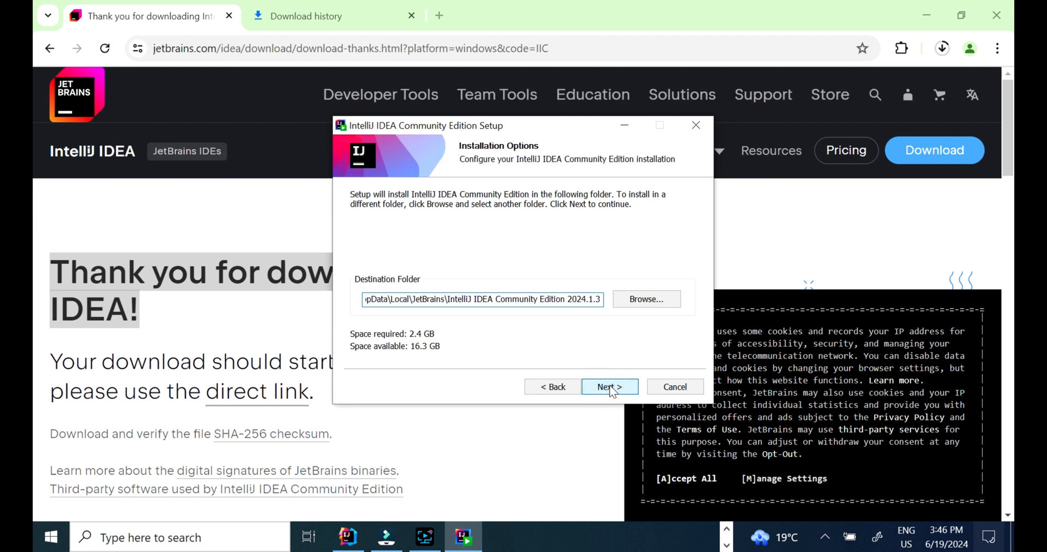
left_click(608, 386)
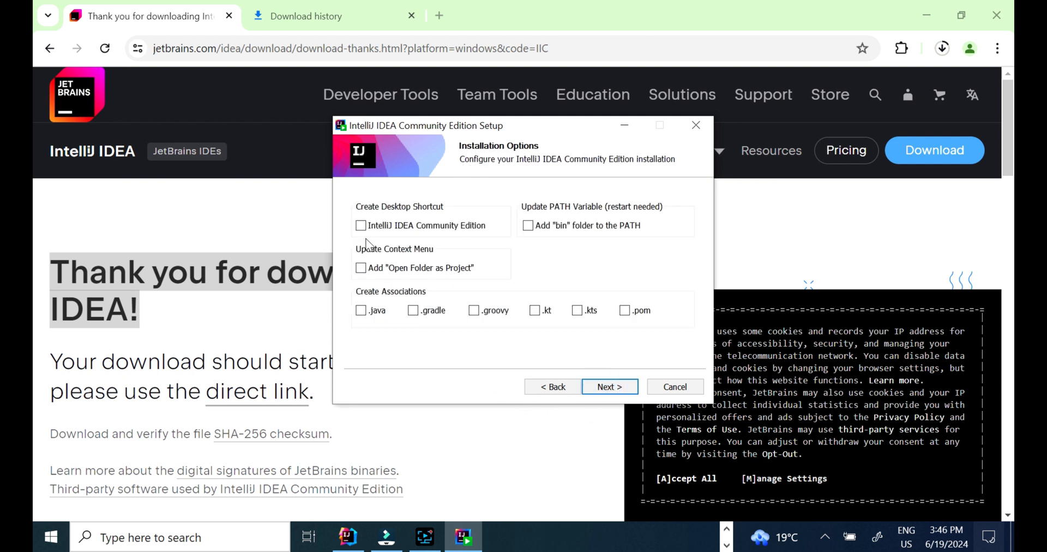
Enable desktop shortcut, PATH, Open Folder as Project and .java association options
left_click(361, 225)
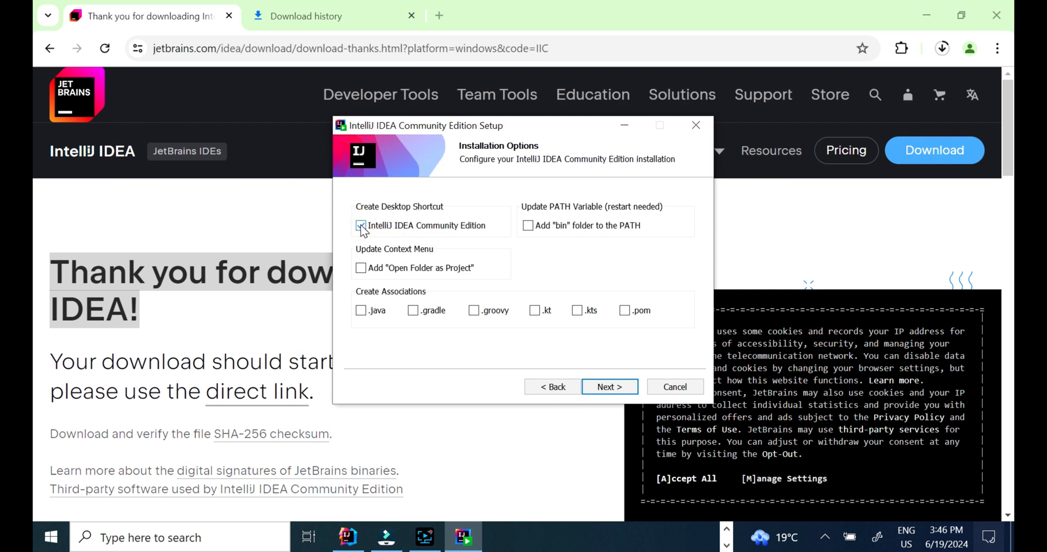
left_click(529, 225)
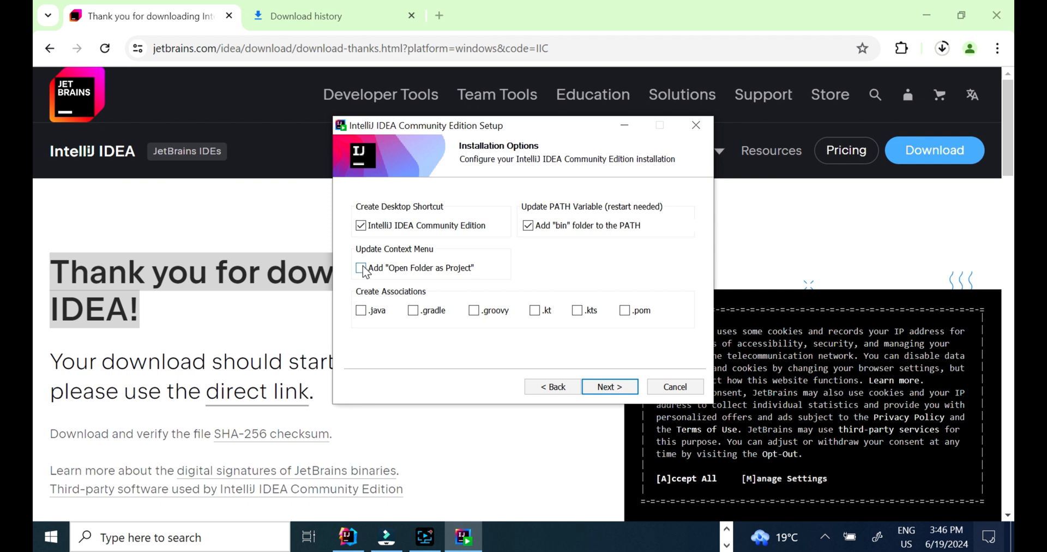
left_click(361, 267)
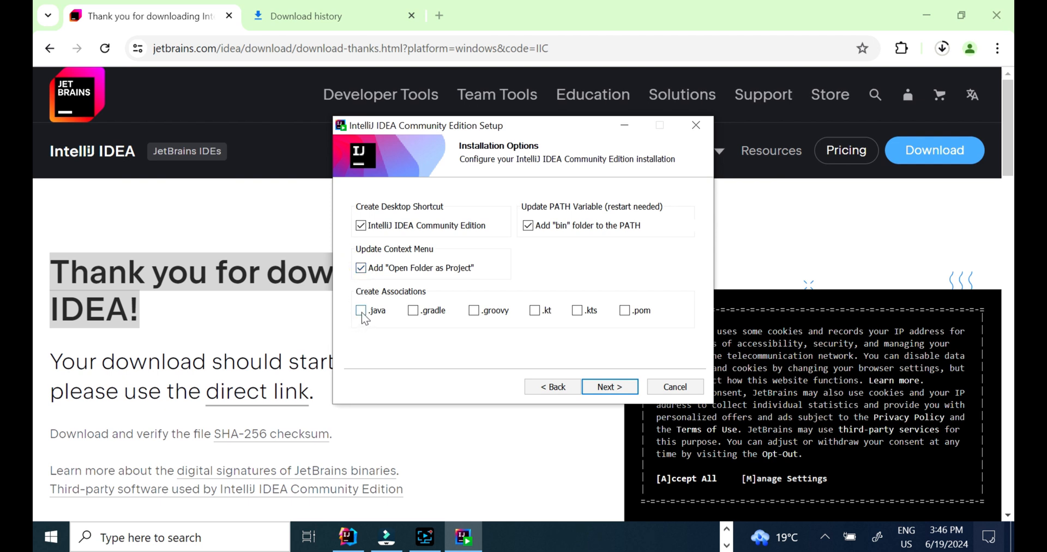
left_click(360, 309)
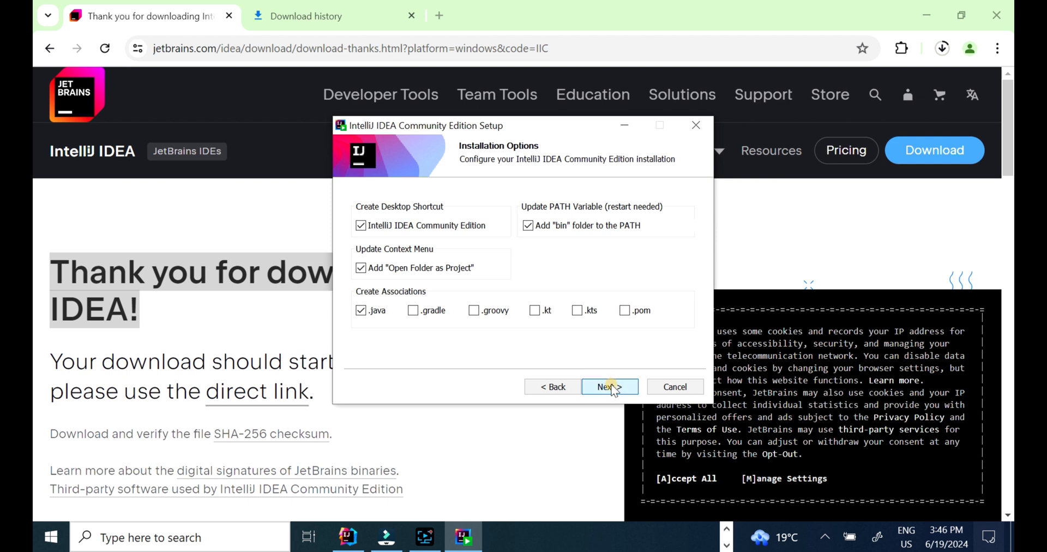
left_click(608, 386)
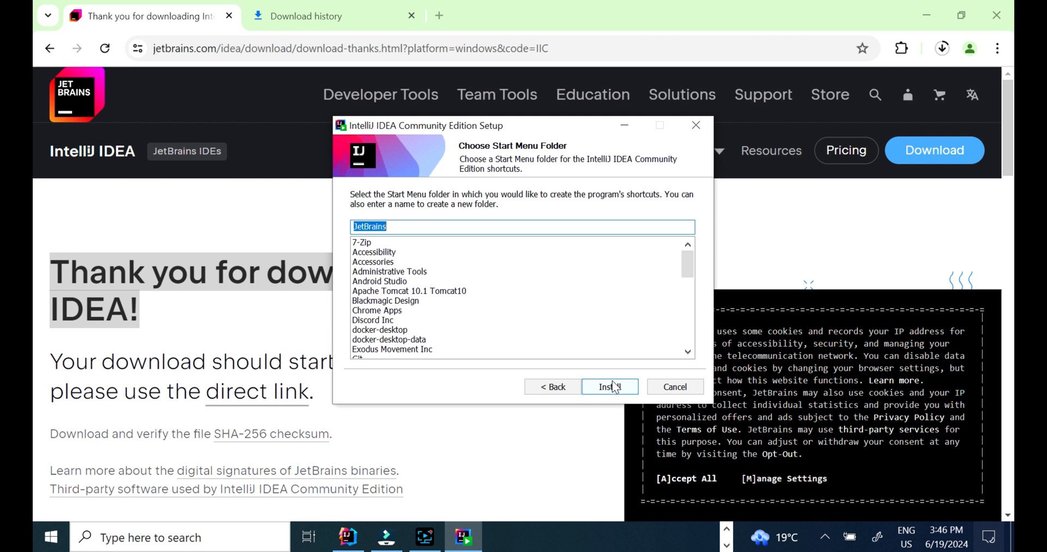
Install IntelliJ IDEA and finish setup, choosing to reboot manually later
left_click(608, 386)
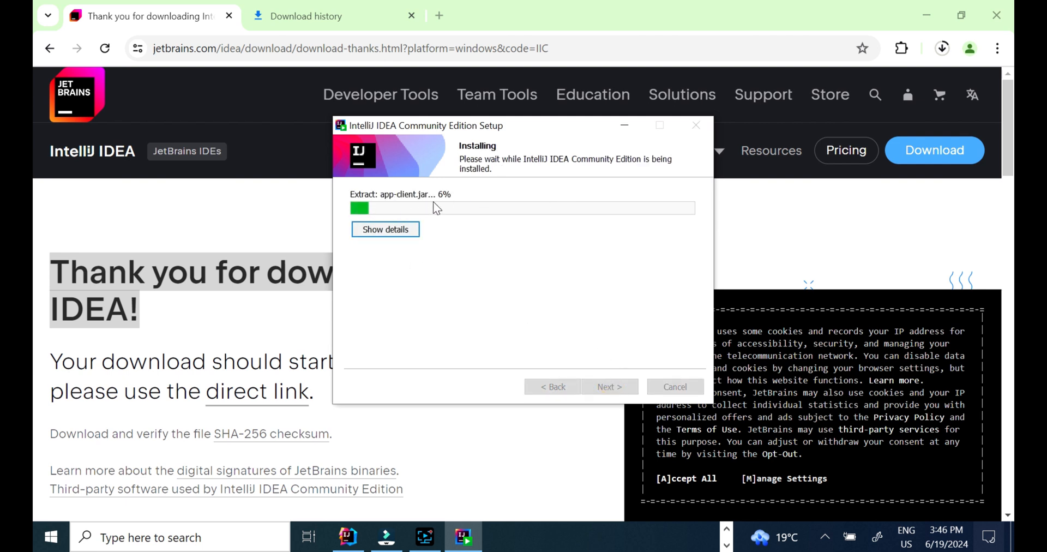
mouse_move(447, 492)
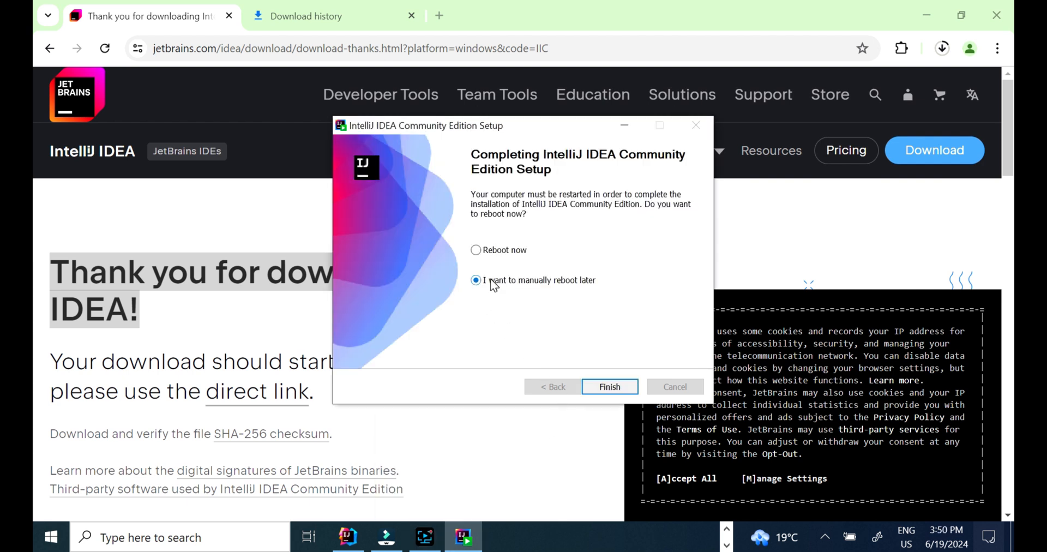
mouse_move(500, 266)
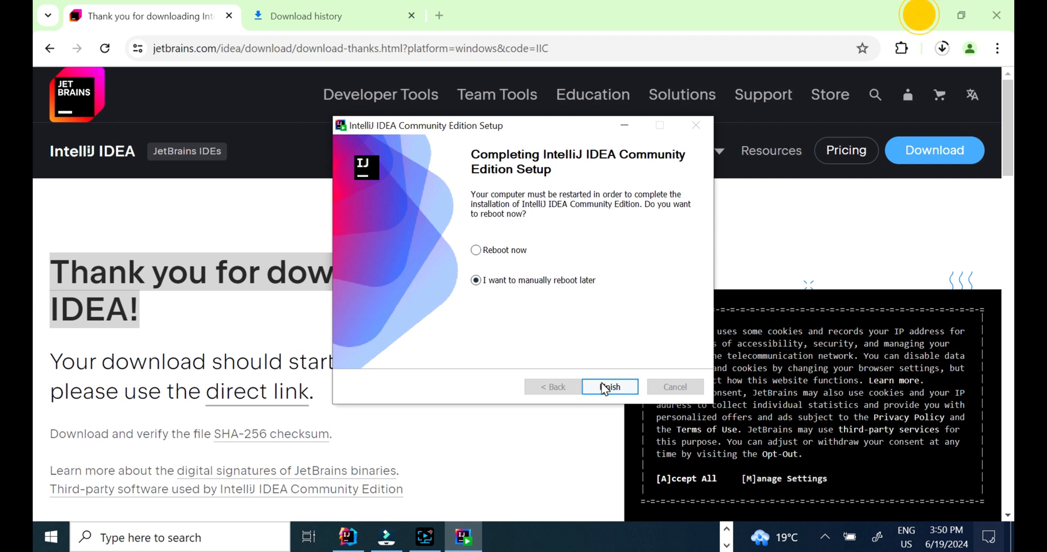
left_click(608, 386)
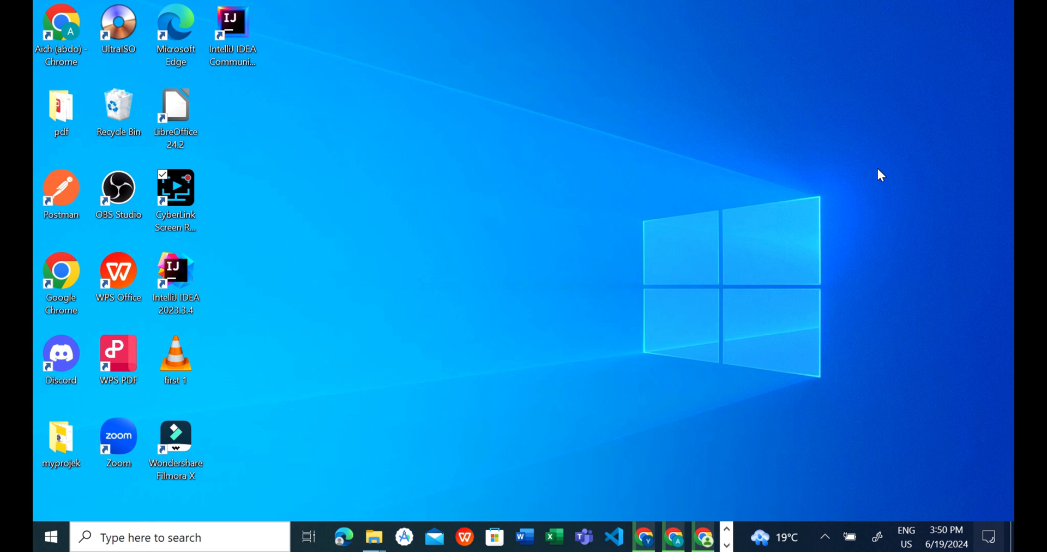
mouse_move(353, 118)
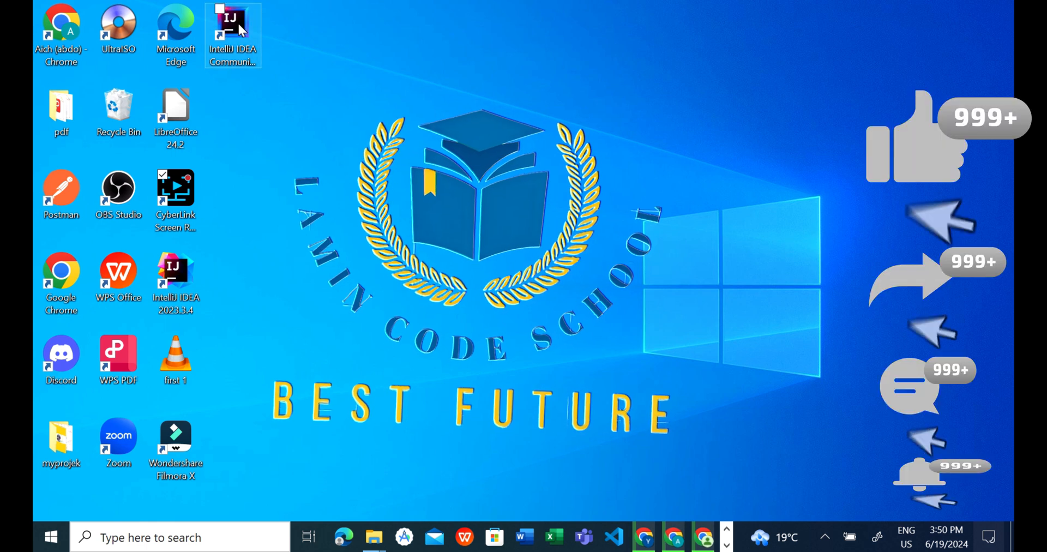
Launch IntelliJ IDEA Community Edition 2024.1.3 from its desktop shortcut
left_click(233, 30)
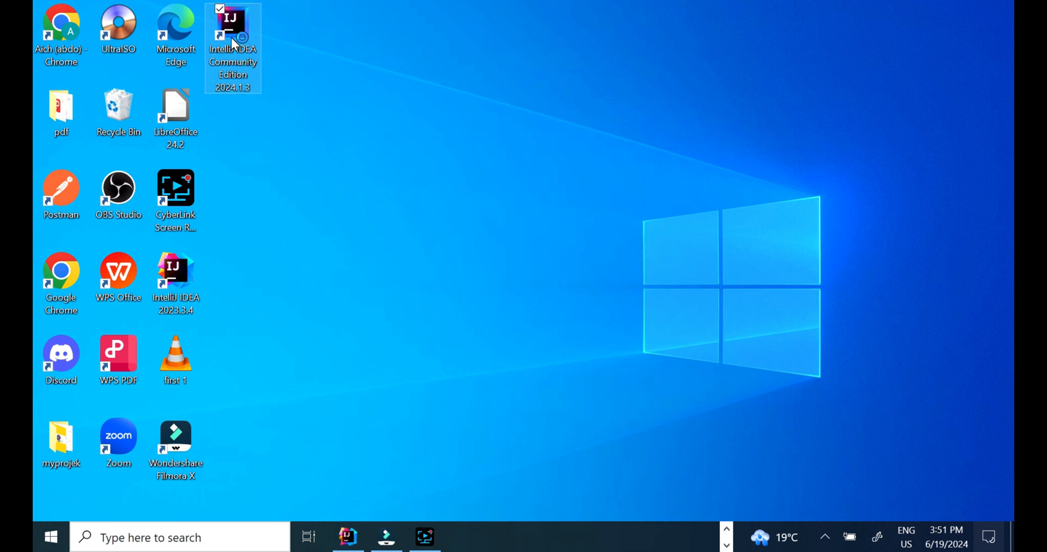
double_click(232, 40)
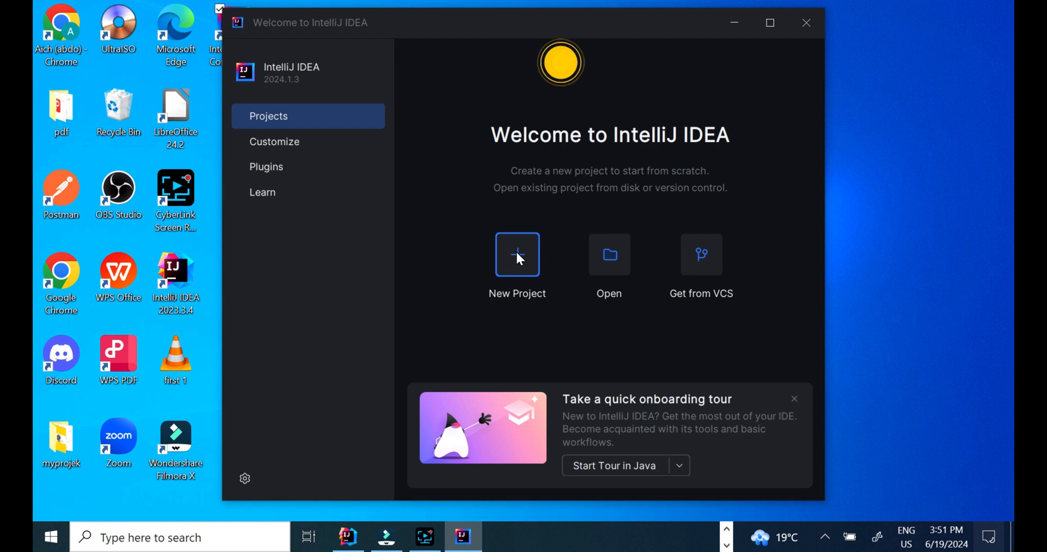
Create a new Java project named 'myfirstproject' with JDK 22
left_click(517, 254)
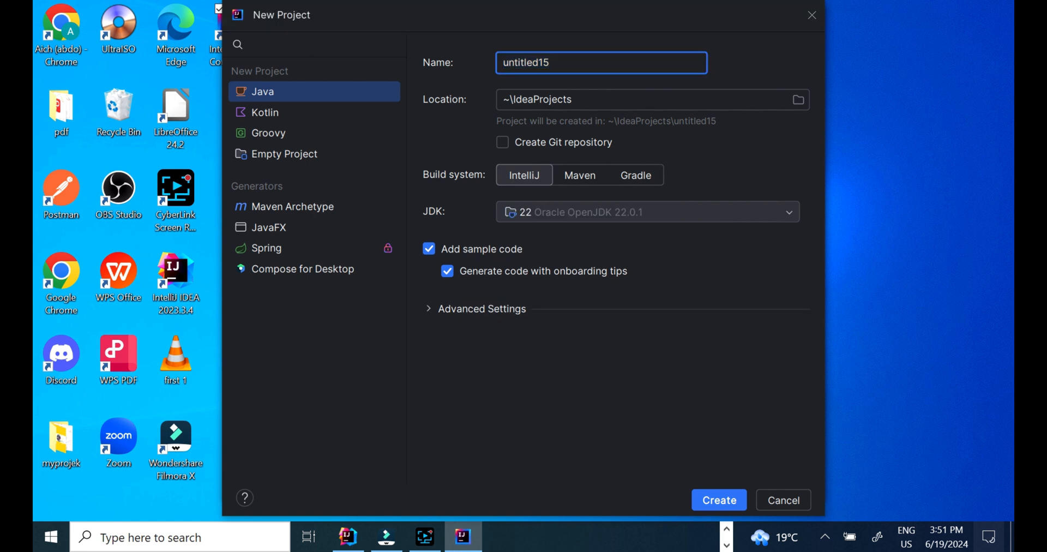
key("ctrl+a")
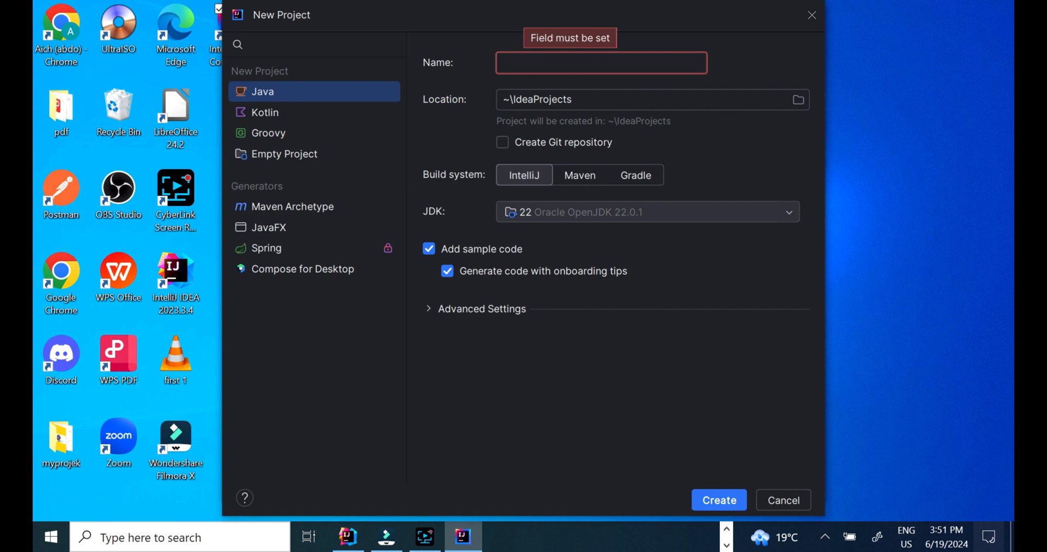
type("my")
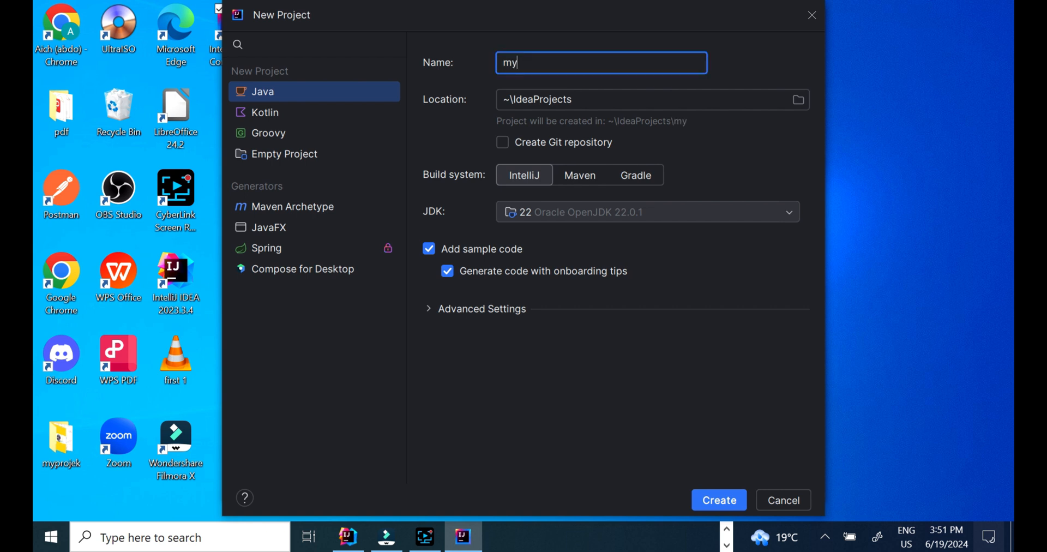
type("firstprojec")
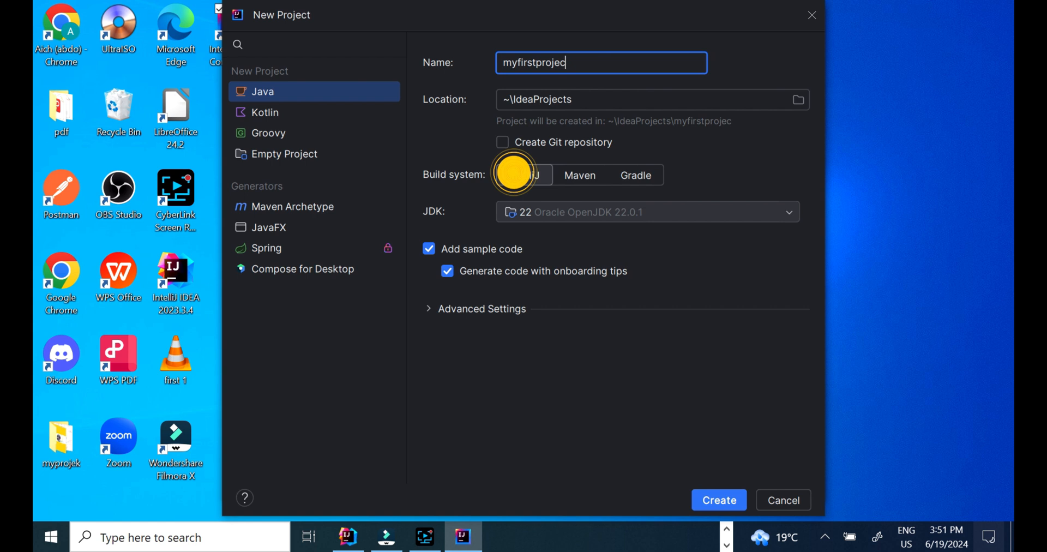
type("t")
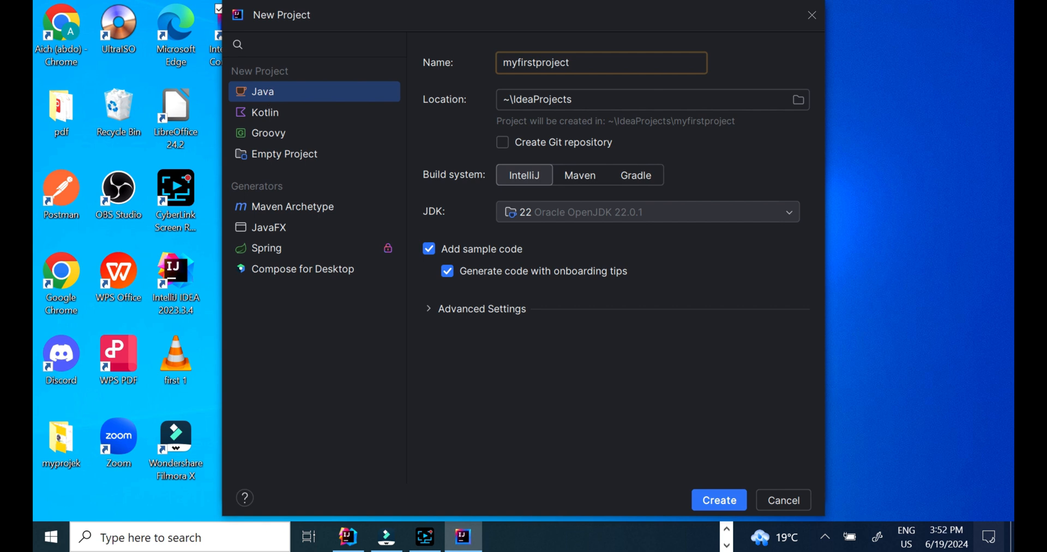
left_click(789, 211)
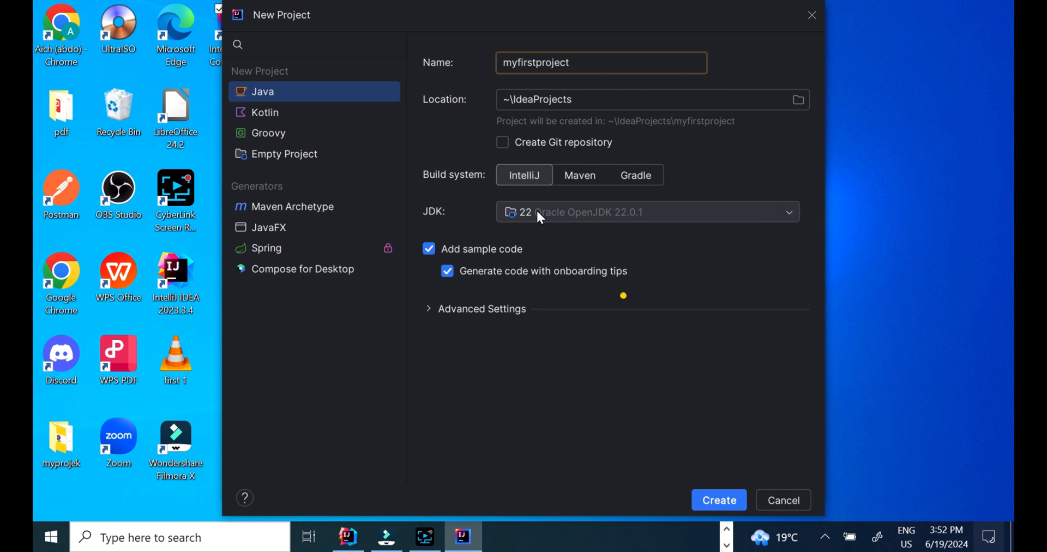
mouse_move(752, 206)
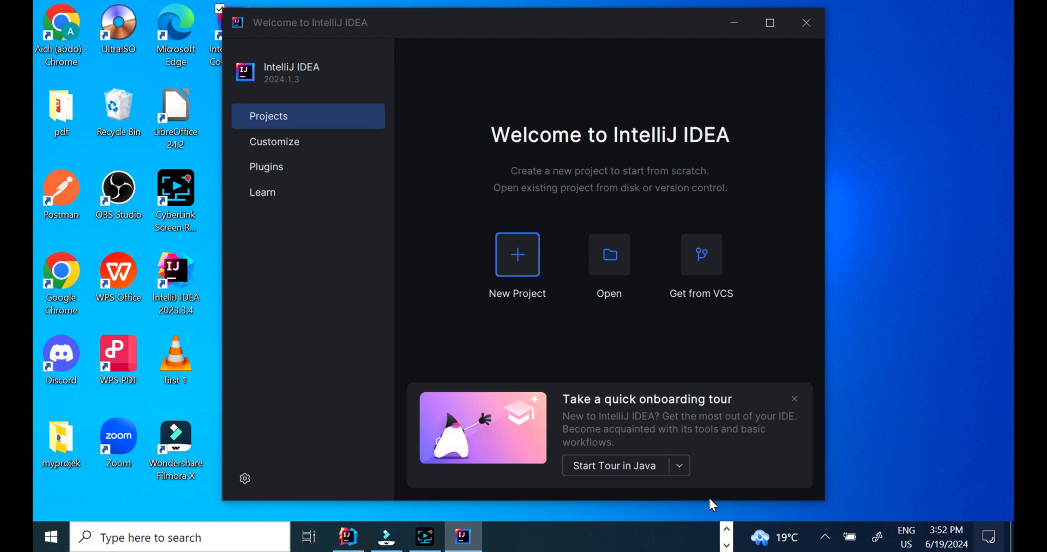
Open the myfirstproject project showing the sample Main.java code
left_click(516, 254)
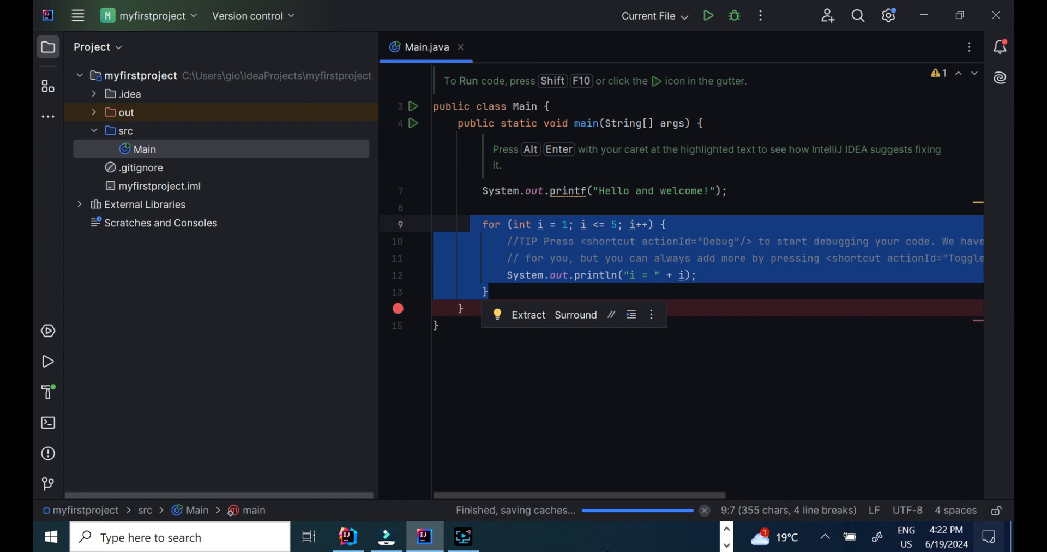
Run Main.java, printing the welcome message and i = 1 to 5
left_click(708, 16)
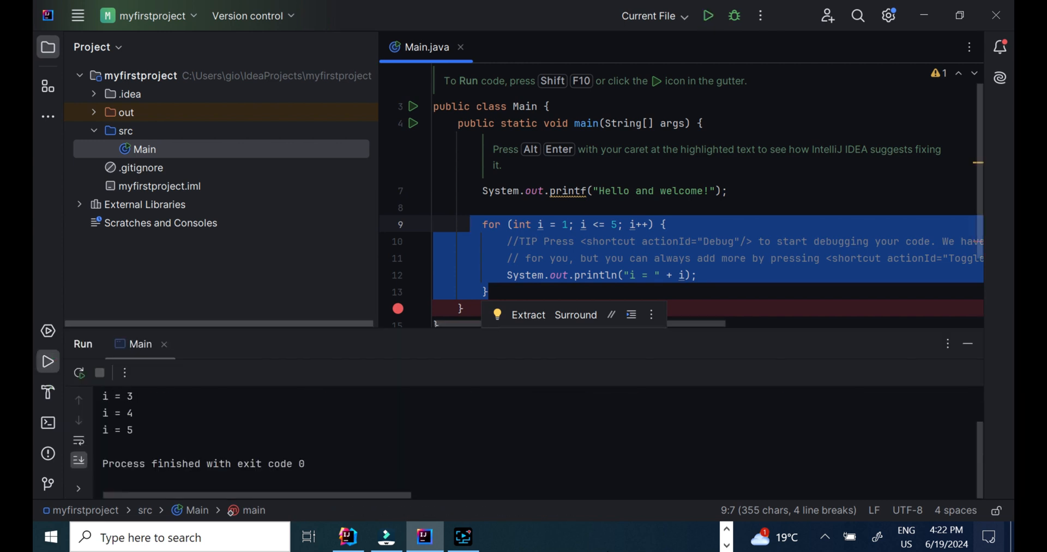
left_click(708, 15)
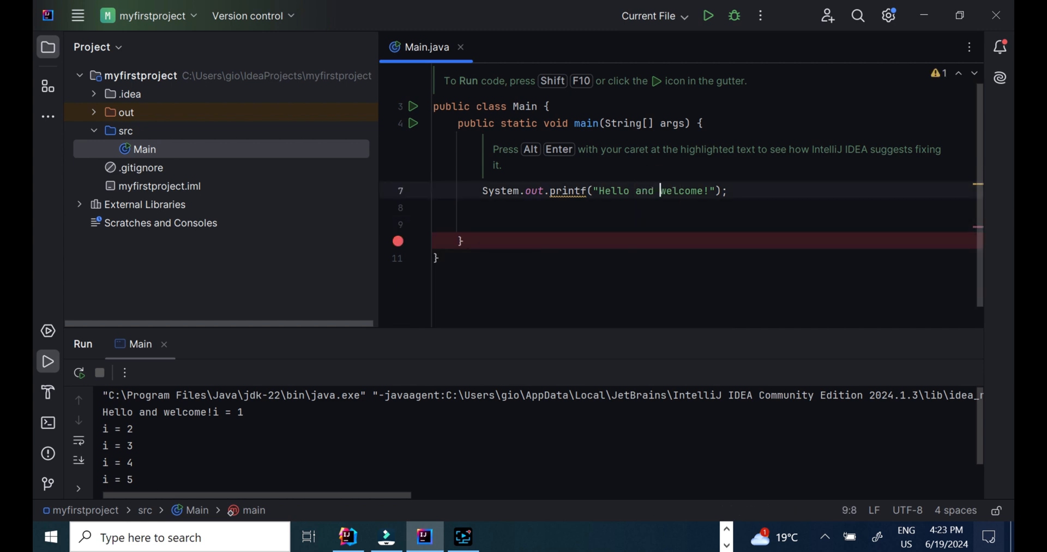
Extend the printf welcome message in Main.java with extra words after 'welcome'
left_click(697, 191)
type(" in my ")
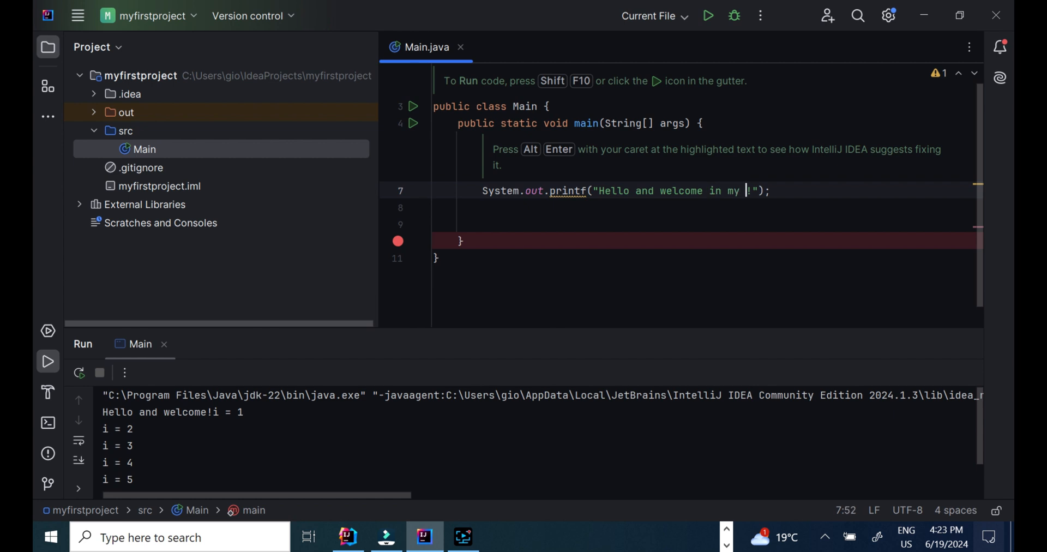
type("sco")
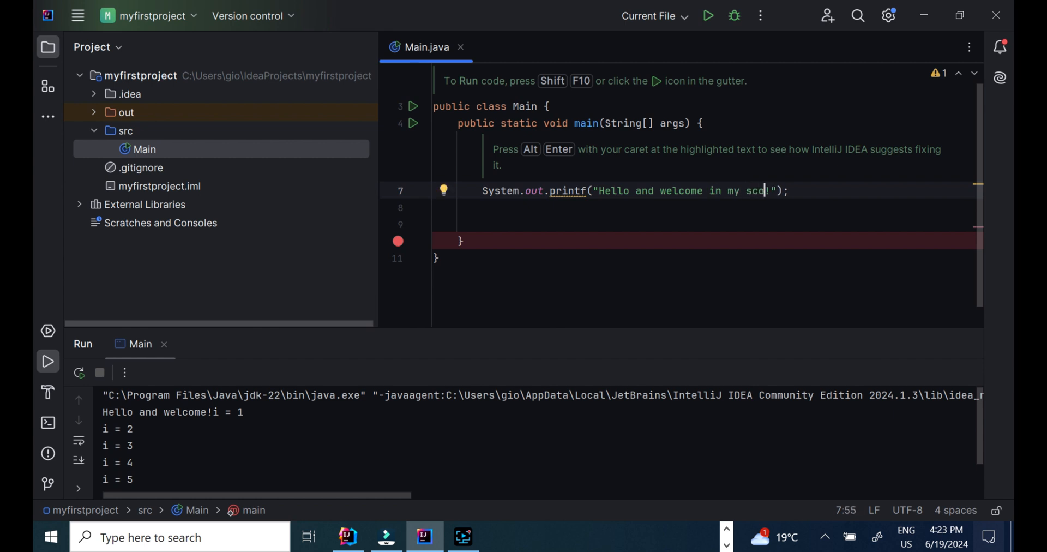